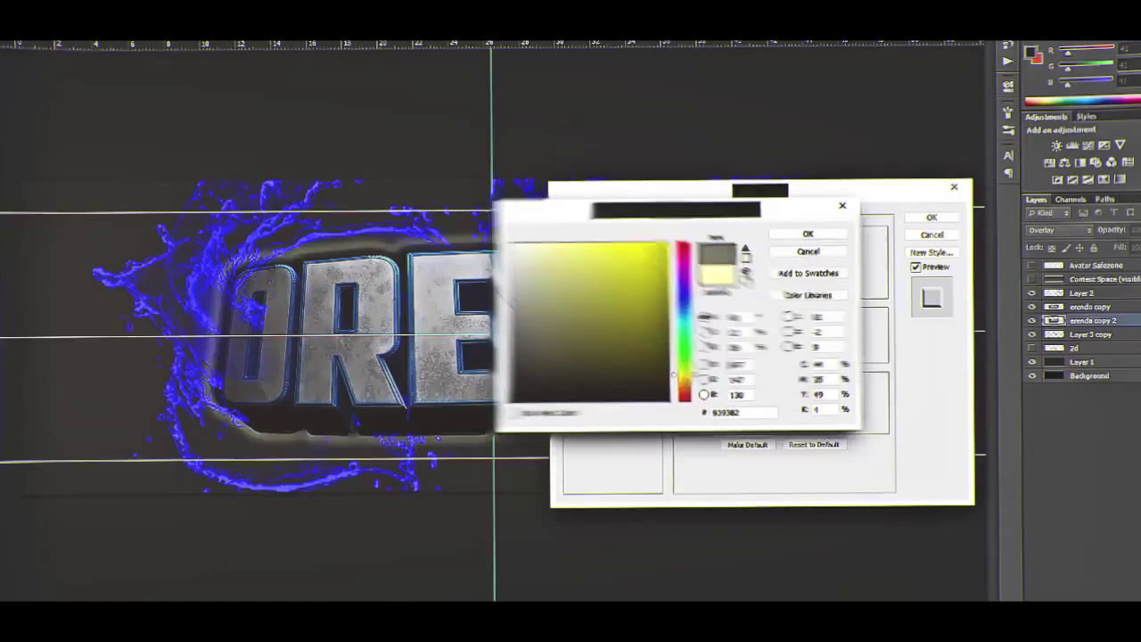
Confirm the pale yellow colour for the title's layer style and apply it.
click(806, 233)
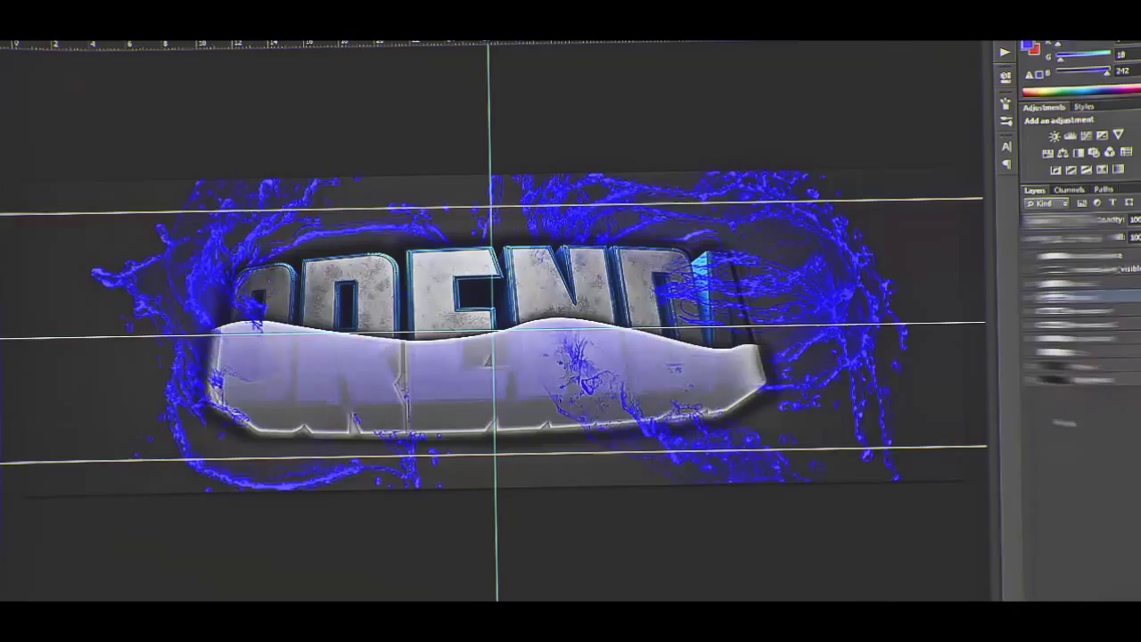